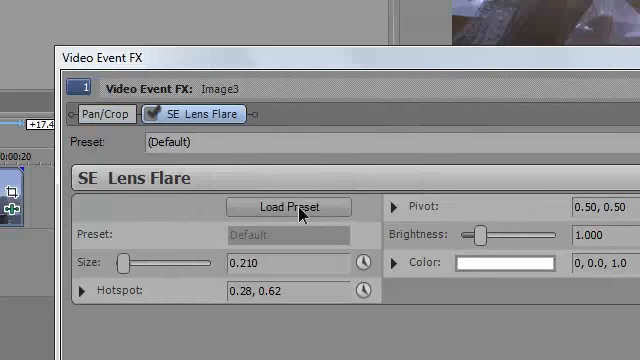
# Load the Anamorphic 1 preset from the SE Lens Flare preset browser onto the clip.
pyautogui.click(288, 206)
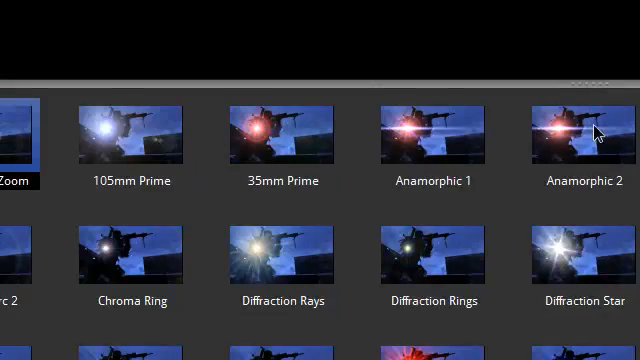
pyautogui.scroll(-3)
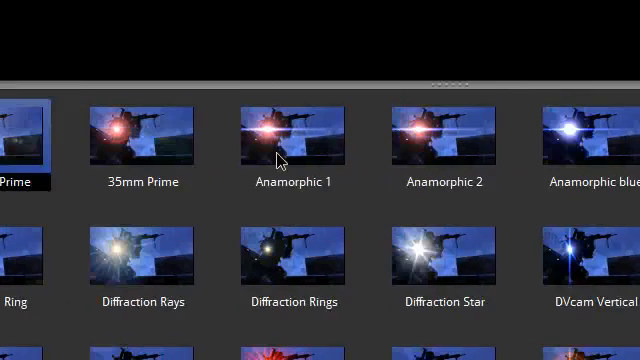
pyautogui.scroll(-3)
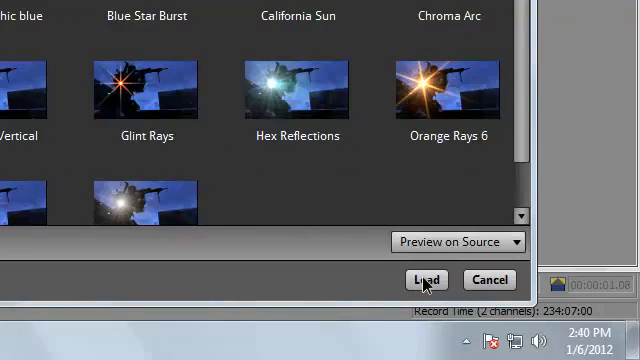
pyautogui.click(424, 280)
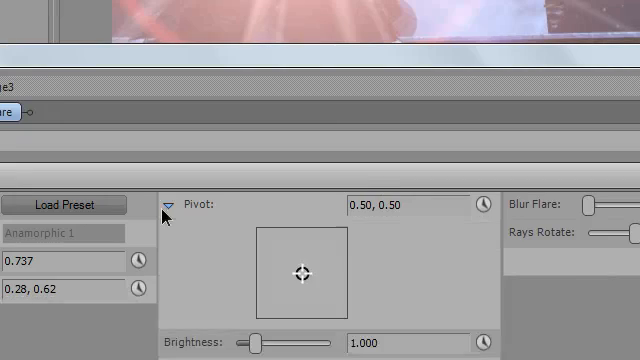
# Shift the flare pivot up to the top edge, adjust Brightness and Rays Rotate sliders.
pyautogui.moveTo(304, 274); pyautogui.dragTo(324, 232)
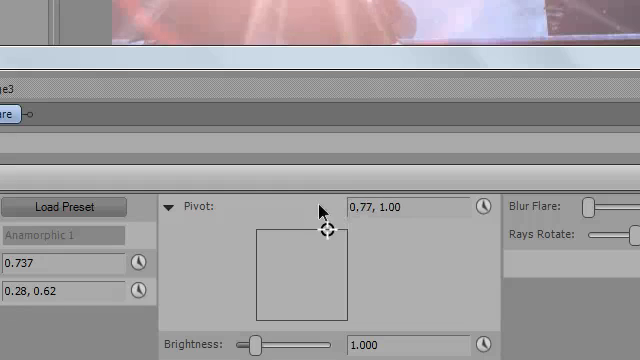
pyautogui.moveTo(324, 230); pyautogui.dragTo(322, 240)
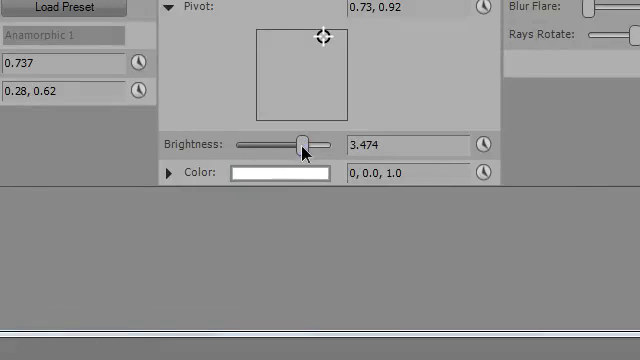
pyautogui.moveTo(304, 142); pyautogui.dragTo(260, 146)
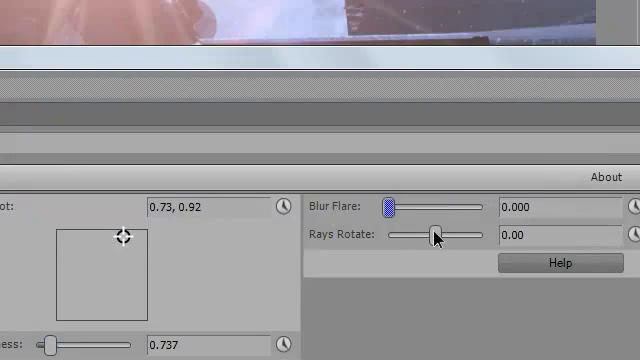
pyautogui.moveTo(432, 236); pyautogui.dragTo(390, 236)
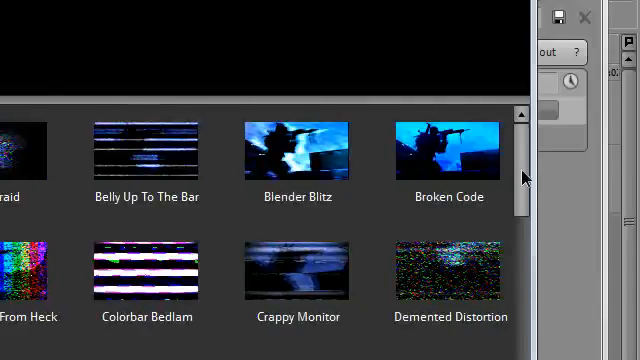
# Browse the TV damage preset thumbnails and close the preset collection.
pyautogui.scroll(-3)
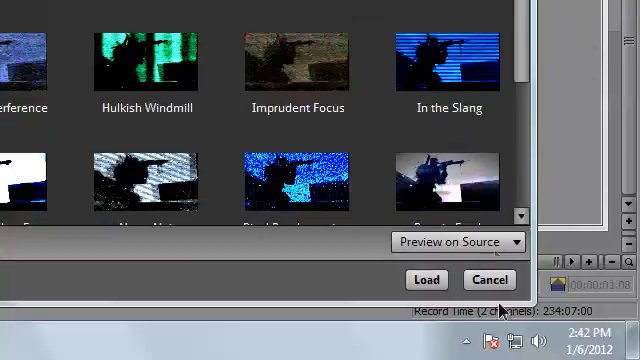
pyautogui.click(424, 280)
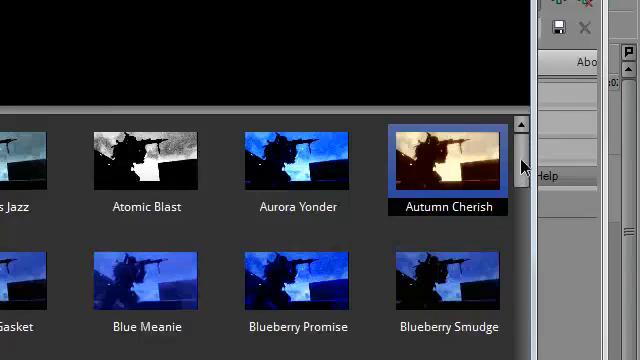
# Browse the film colour looks like Autumn Cherish, then close the Video Event FX window.
pyautogui.scroll(-3)
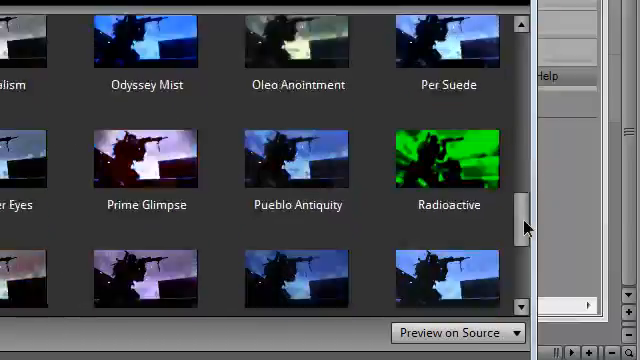
pyautogui.scroll(-3)
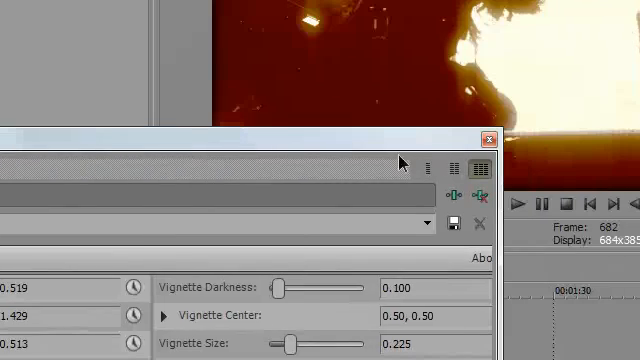
pyautogui.click(488, 140)
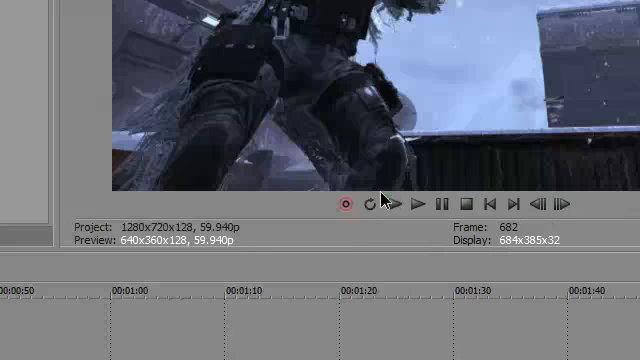